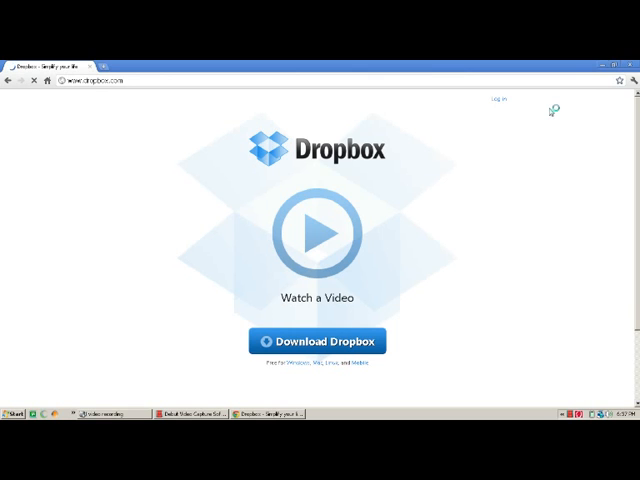
Step: Sign in to Dropbox with the account email and password to reach the Files list
click(494, 100)
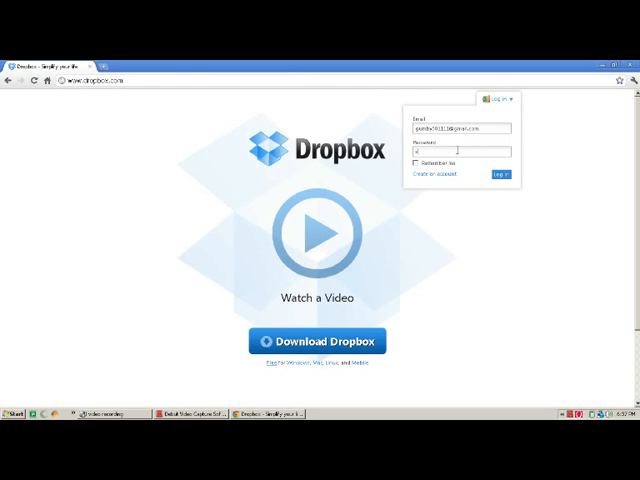
text(password)
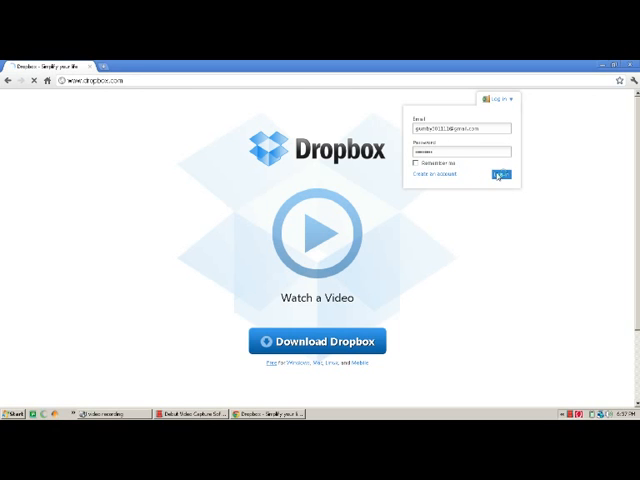
click(502, 175)
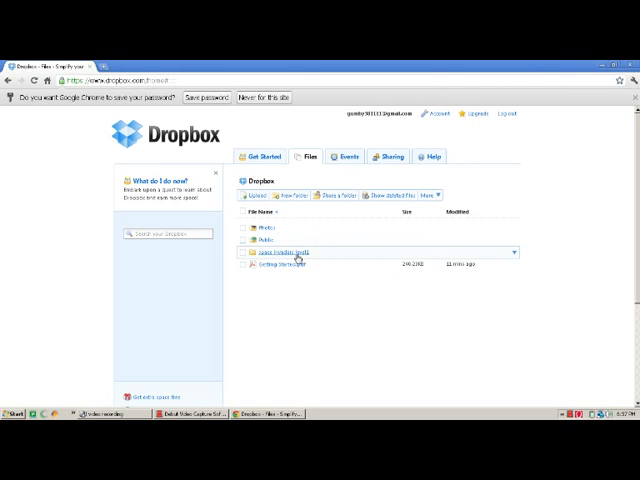
Step: Open the Space Invaders folder in the Dropbox file list
double_click(283, 251)
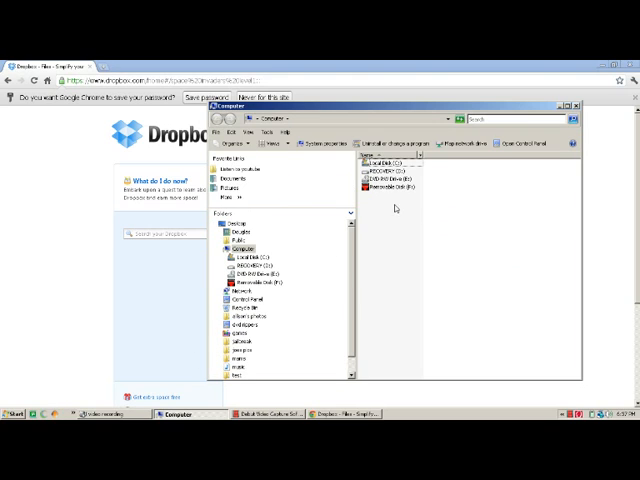
Step: Close the Computer window to reveal the desktop with the test folder
click(390, 186)
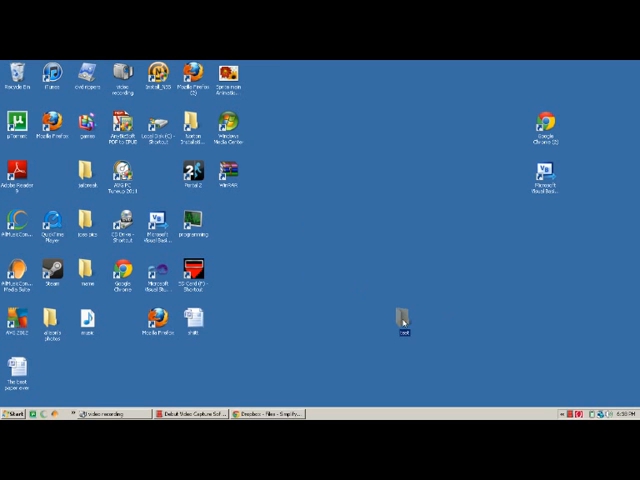
Step: Open the desktop test folder and run the unverified setup program
double_click(408, 325)
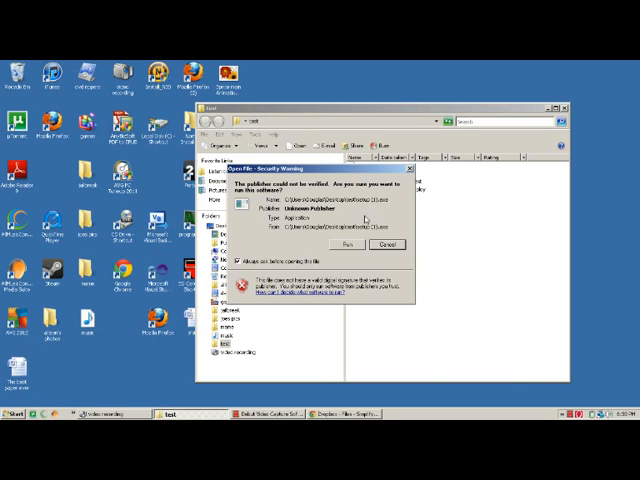
click(348, 244)
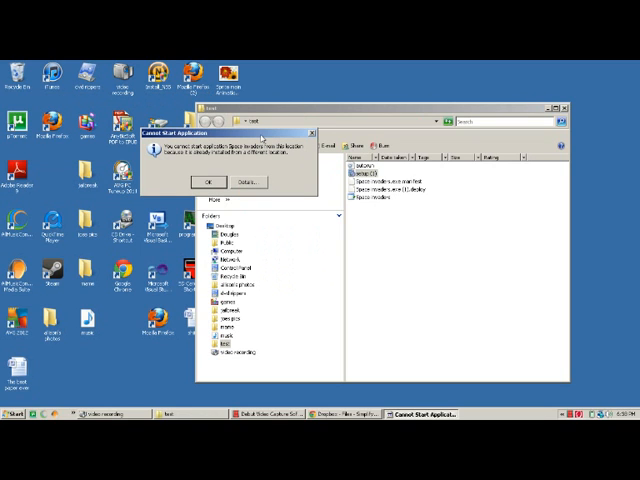
Step: Dismiss the Cannot Start Application message and close the test folder window
click(208, 181)
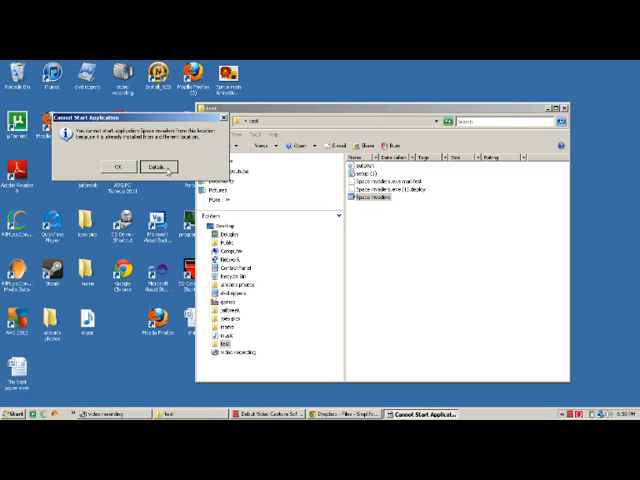
click(155, 165)
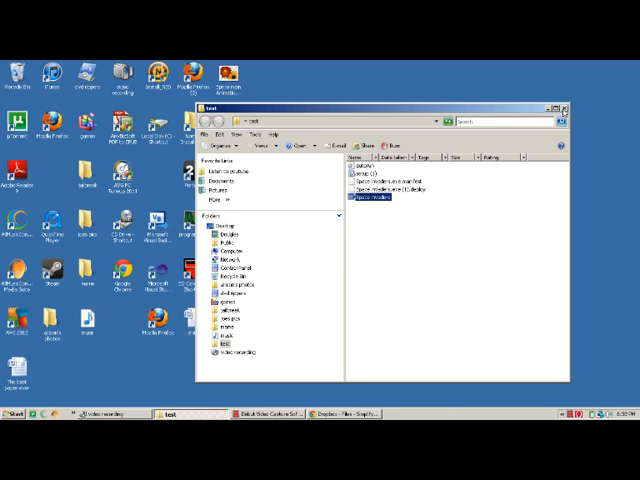
click(548, 104)
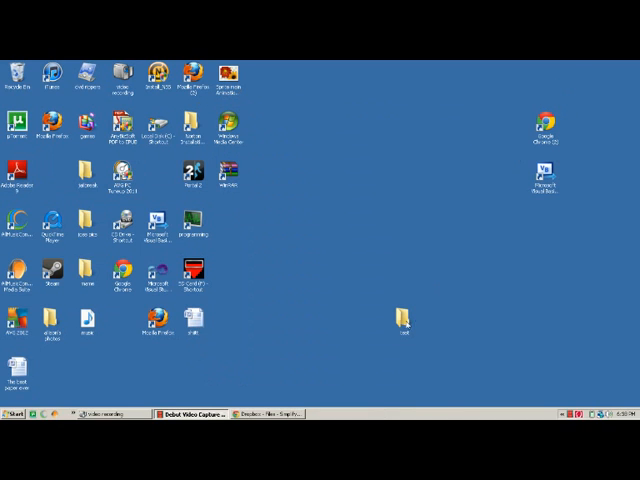